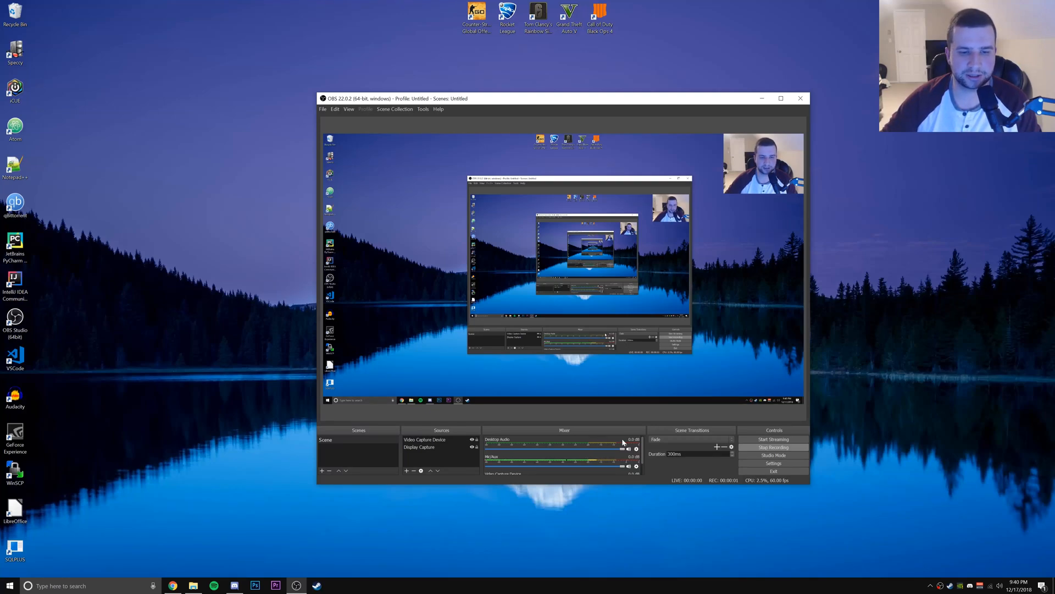
Minimize the OBS Studio window so the desktop with surfside.jpg is visible
left_click(774, 438)
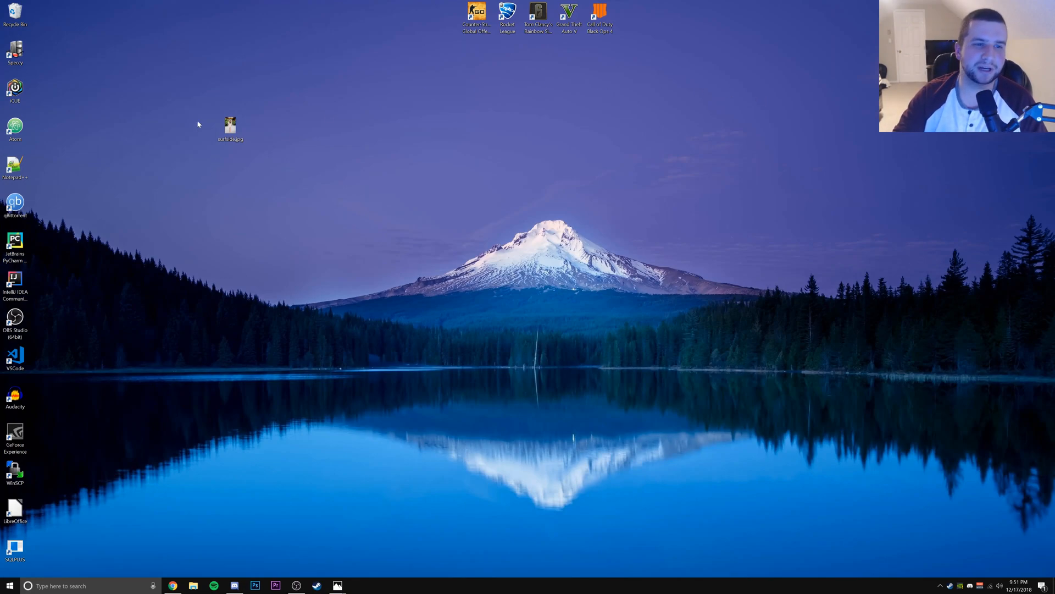
View surfside.jpg in Photos, then put Photos away to reveal remove.bg in the browser
double_click(230, 124)
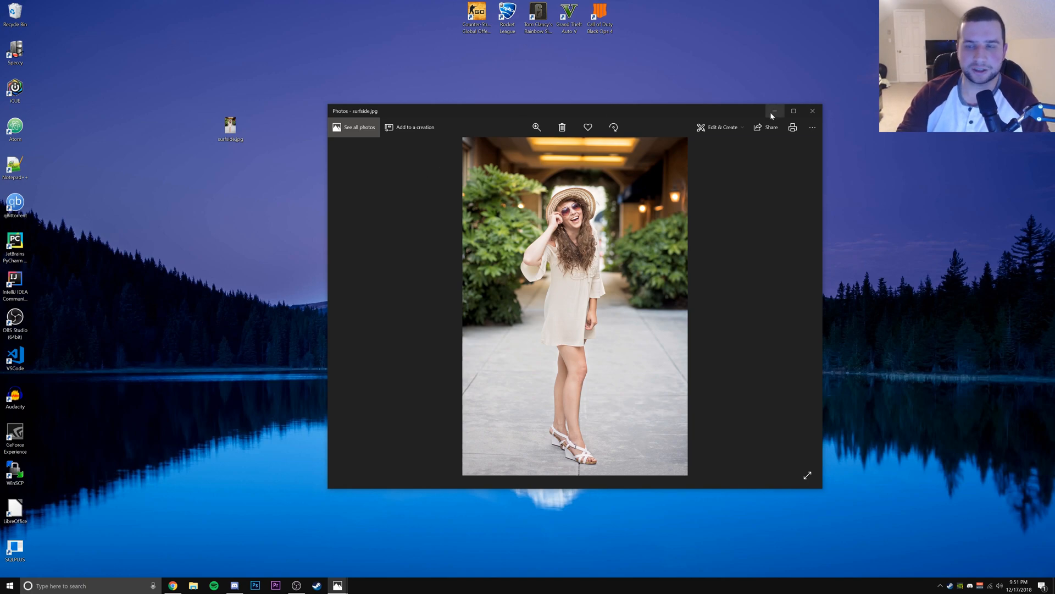
left_click(774, 111)
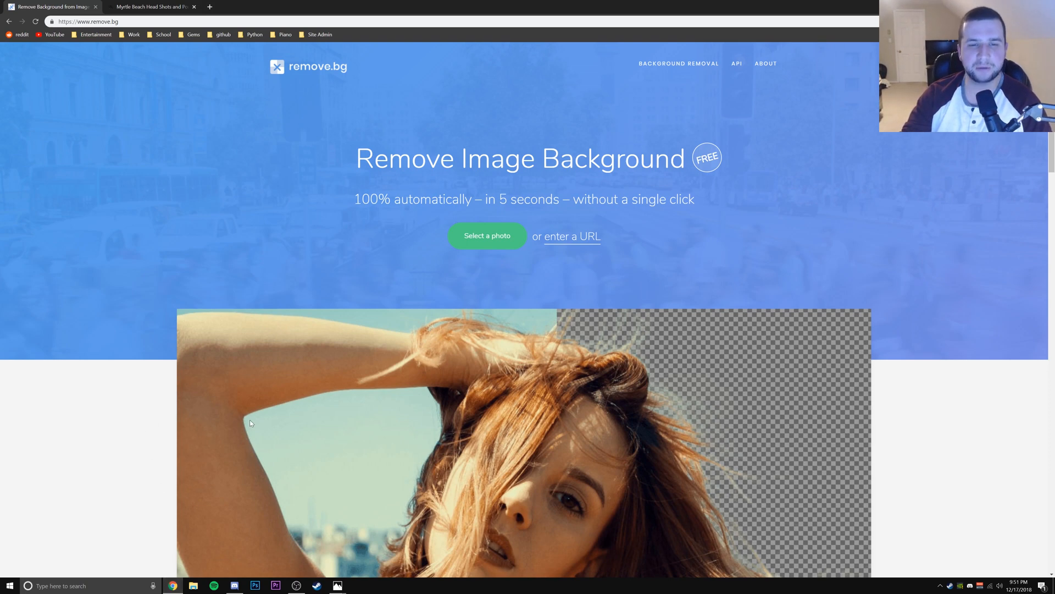
mouse_move(487, 239)
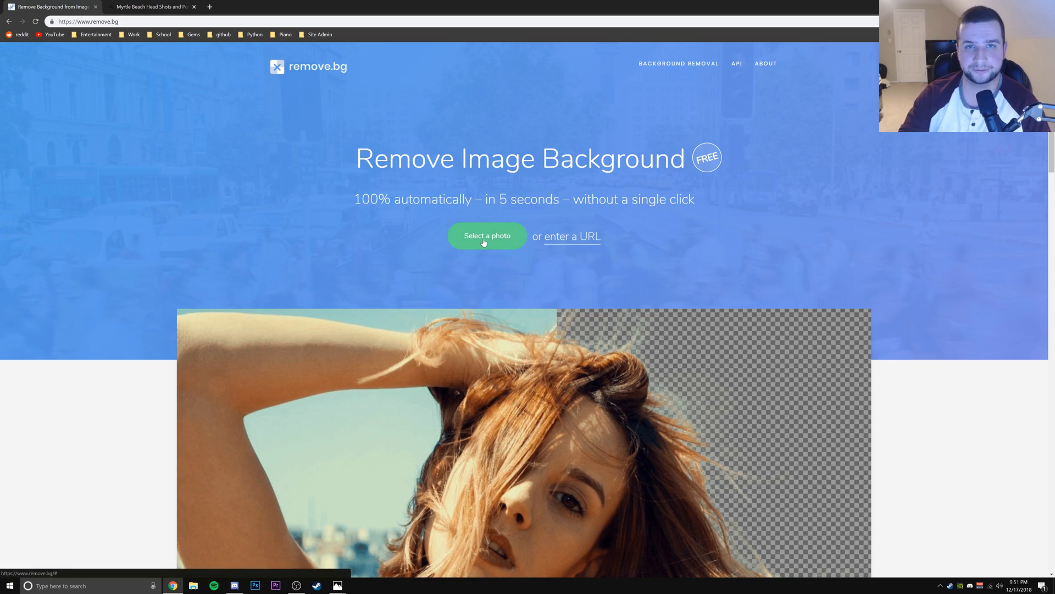
Upload surfside.jpg from the computer for background removal
left_click(487, 236)
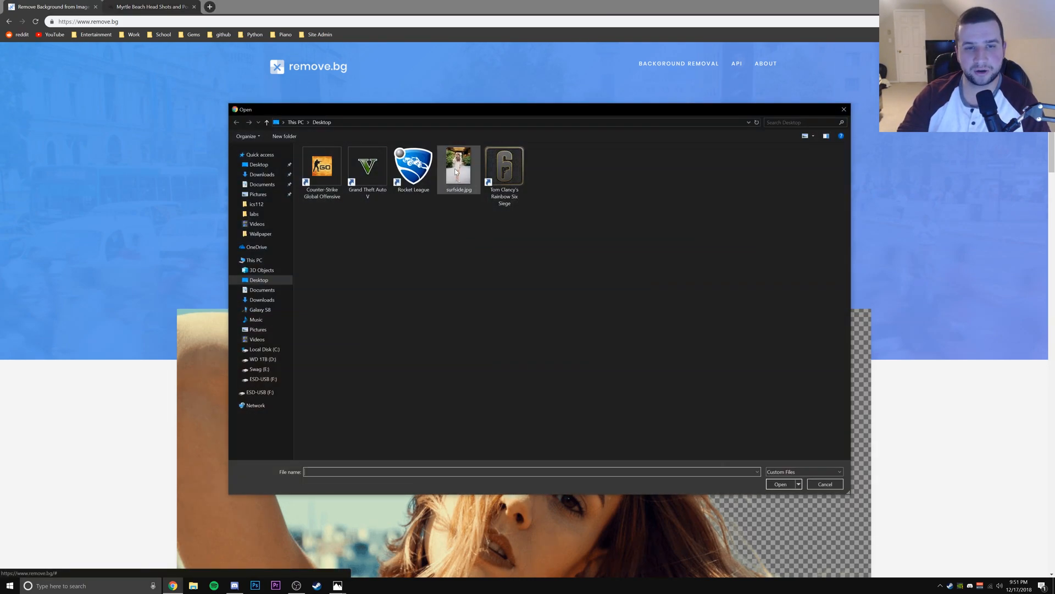
left_click(460, 165)
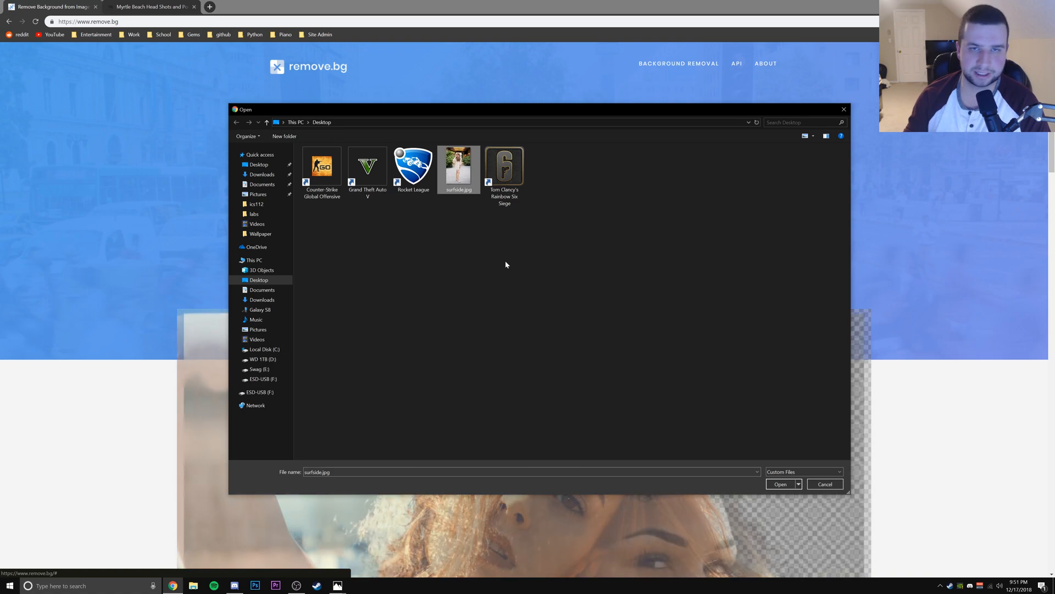
left_click(779, 483)
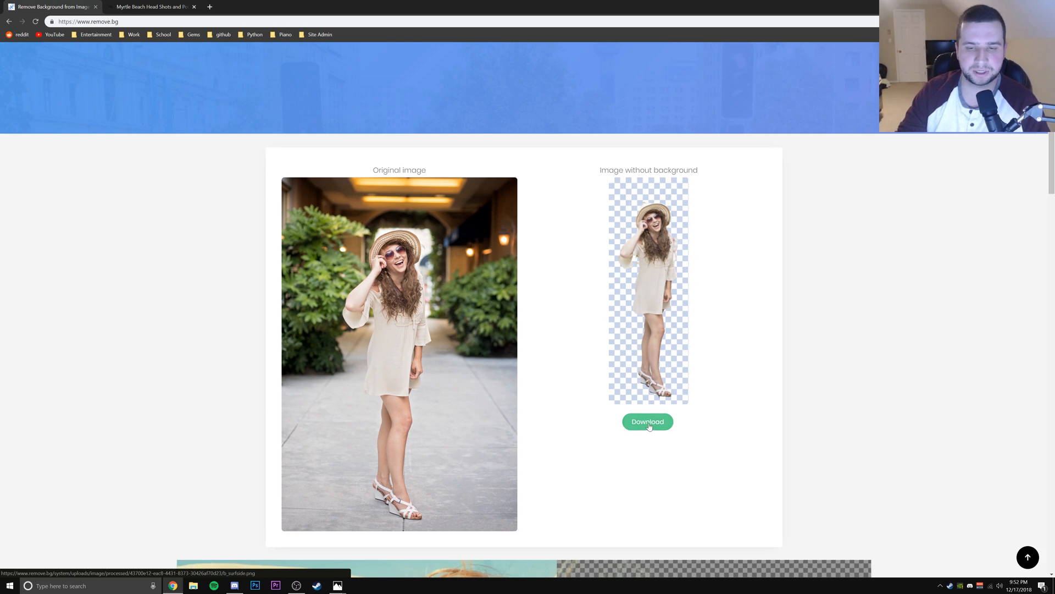
Download the background-free cutout and save it as b_surfside.png
left_click(646, 421)
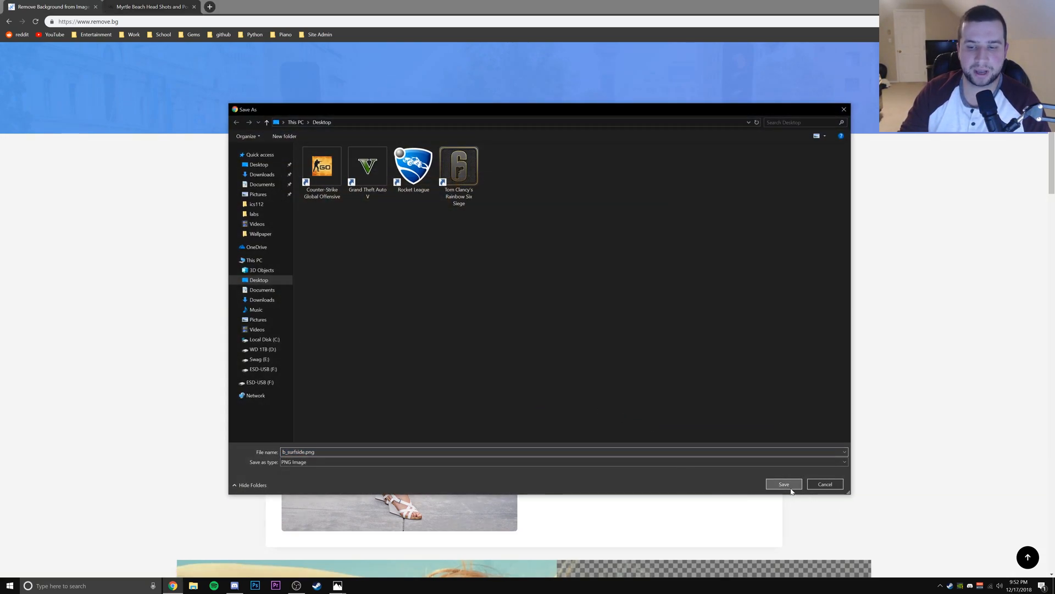
left_click(784, 483)
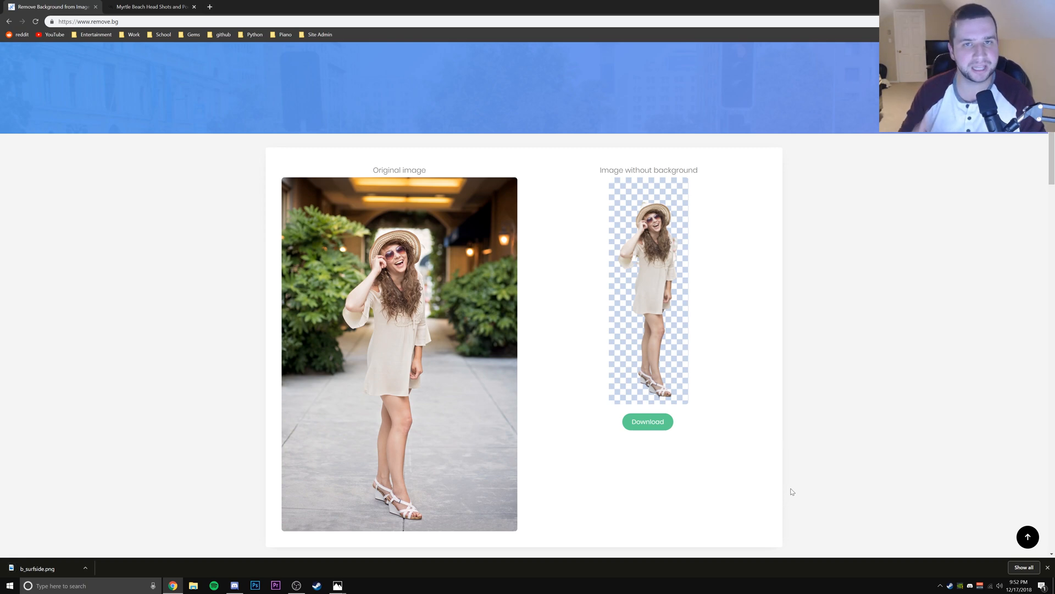
Copy the surfside photo's image address from the photographer's blog and return to remove.bg
scroll("up", 3)
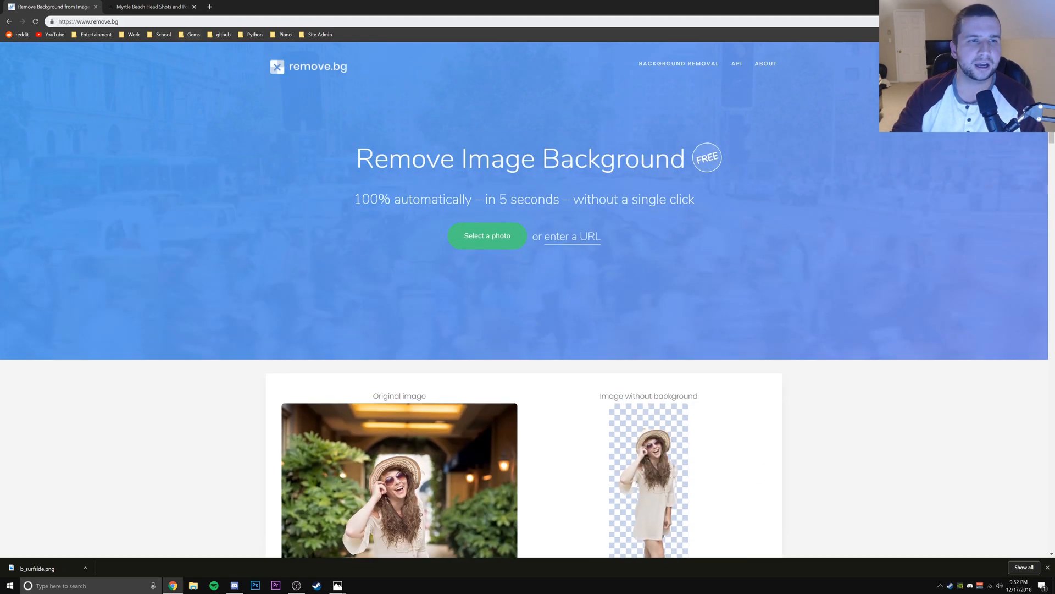
scroll("down", 3)
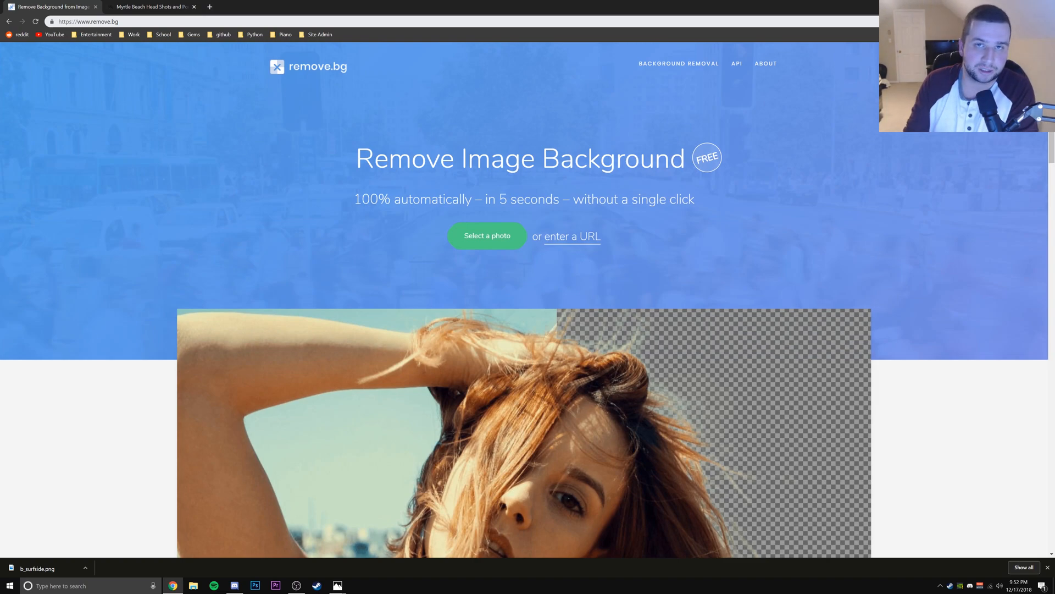
left_click(151, 6)
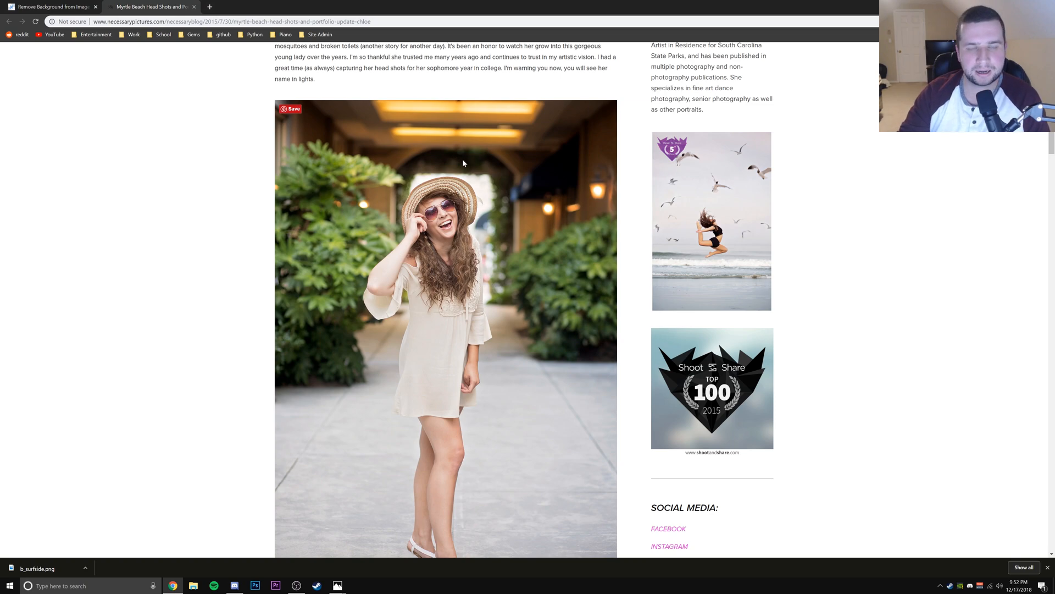
right_click(463, 163)
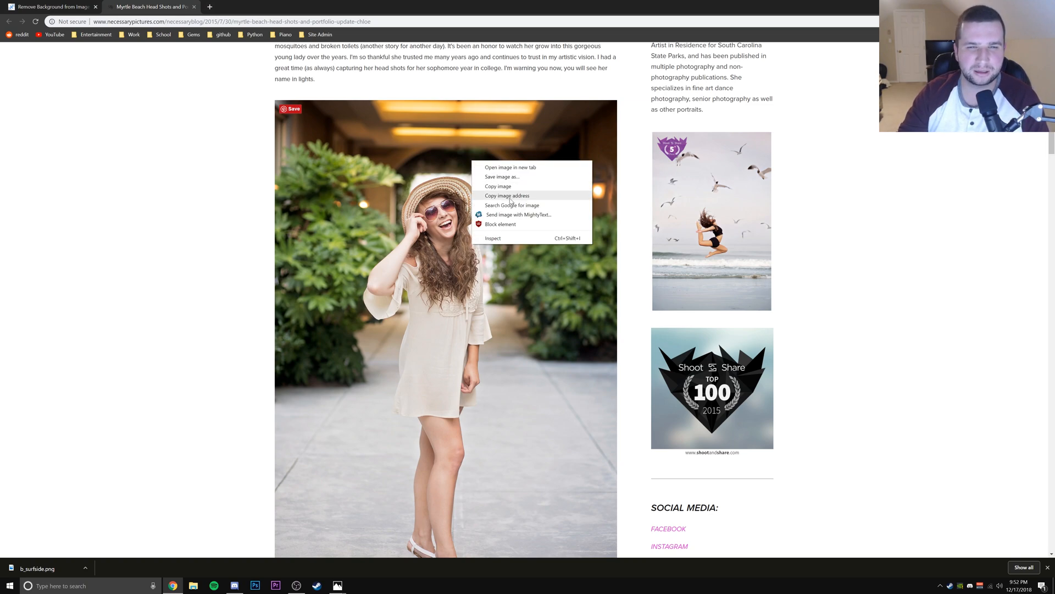
left_click(96, 42)
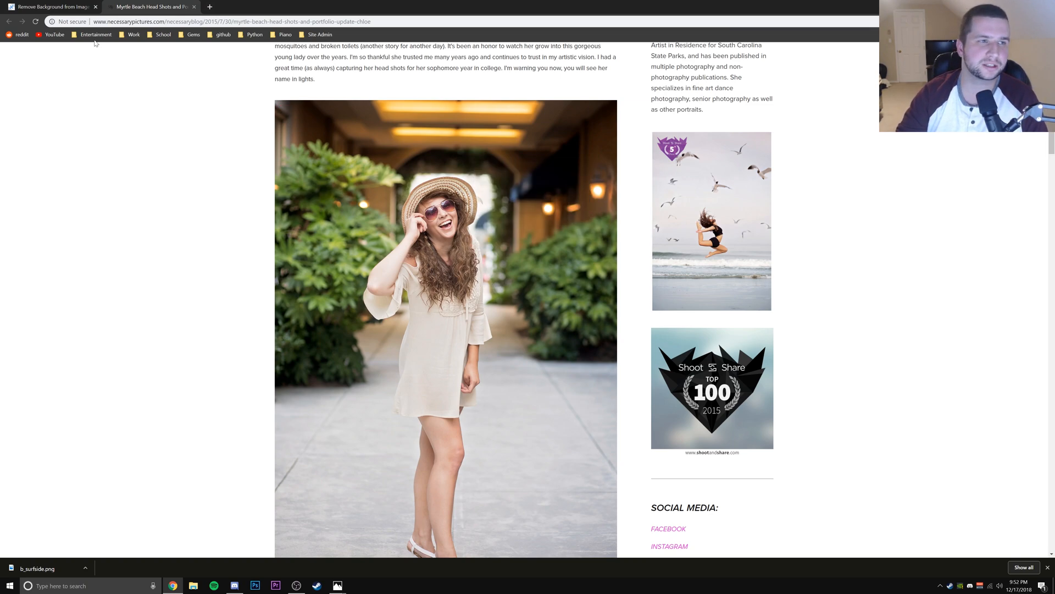
left_click(50, 7)
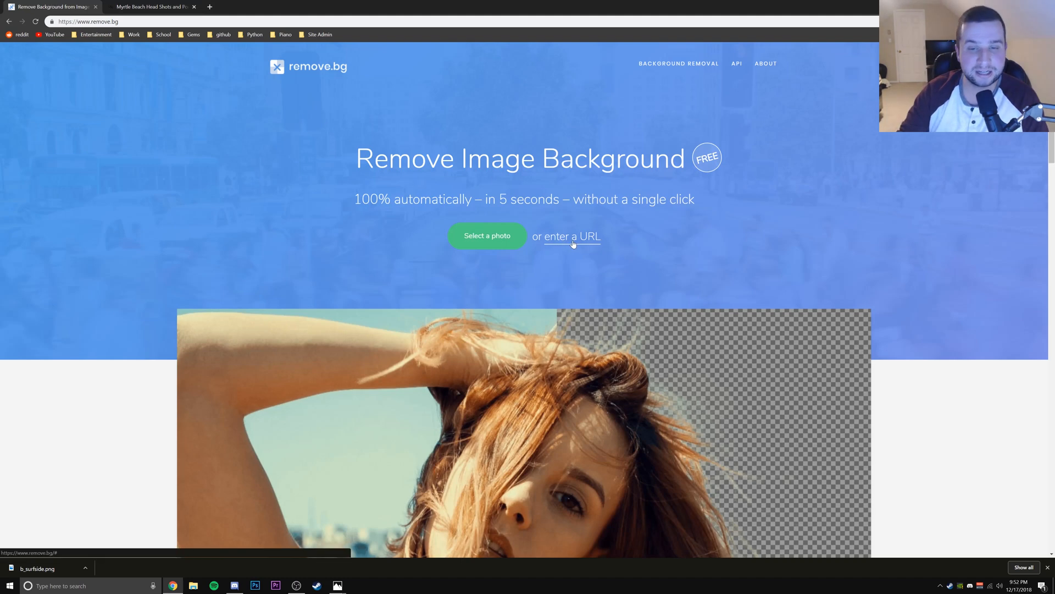
Submit the surfside photo's web address so remove.bg shows it beside its cutout
left_click(571, 236)
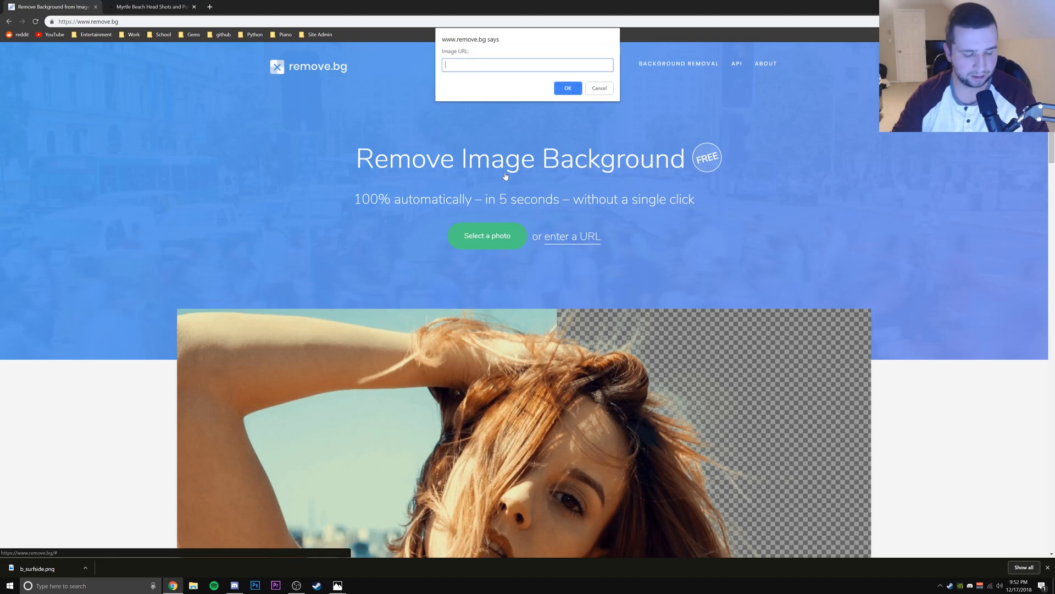
type("19f82/1438288785141/surfside+beach+sc+senior+portraits?format=1500w")
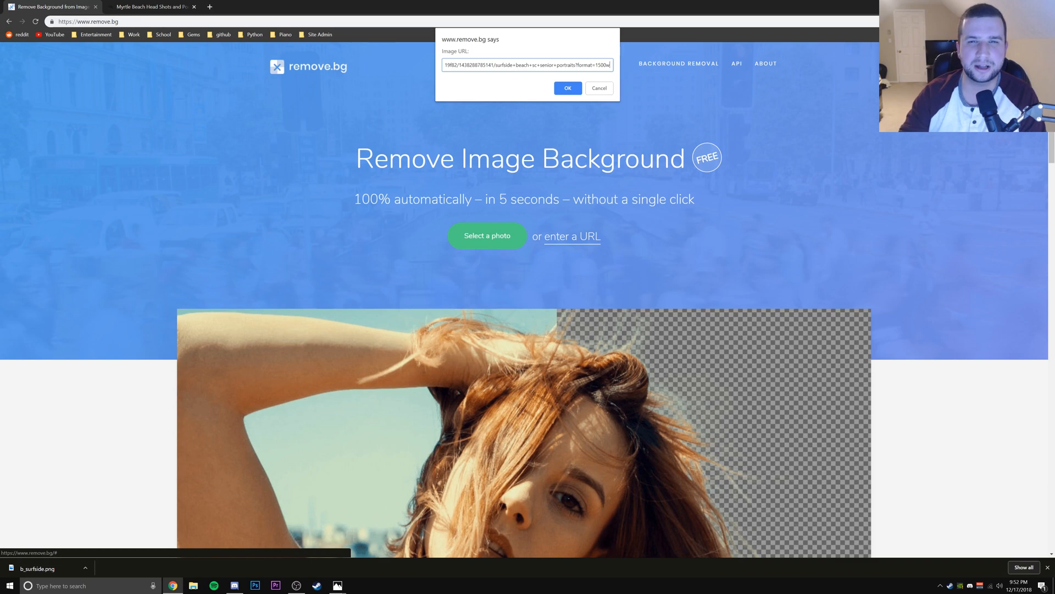
left_click(567, 88)
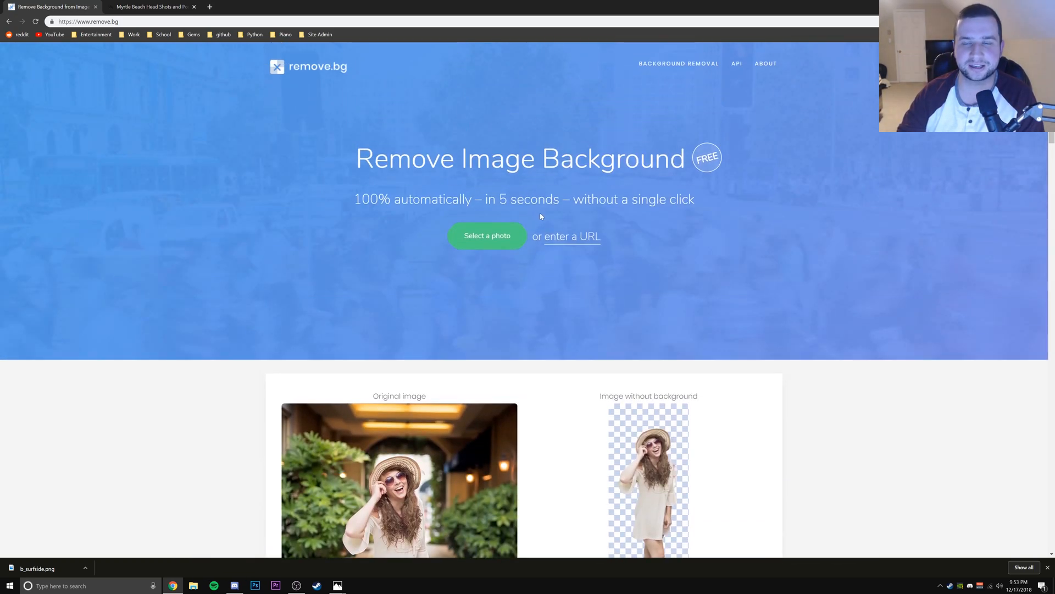
mouse_move(860, 455)
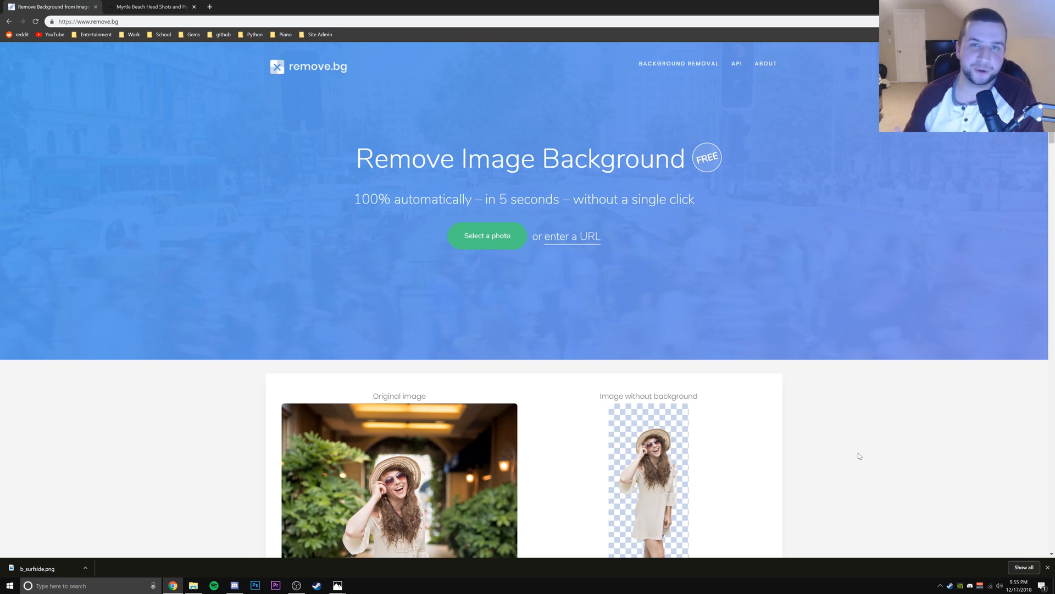